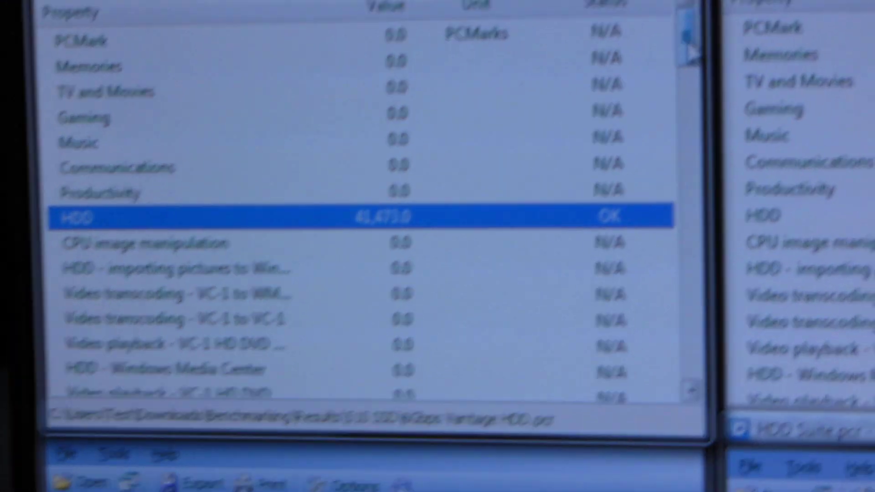
scroll("down", 3)
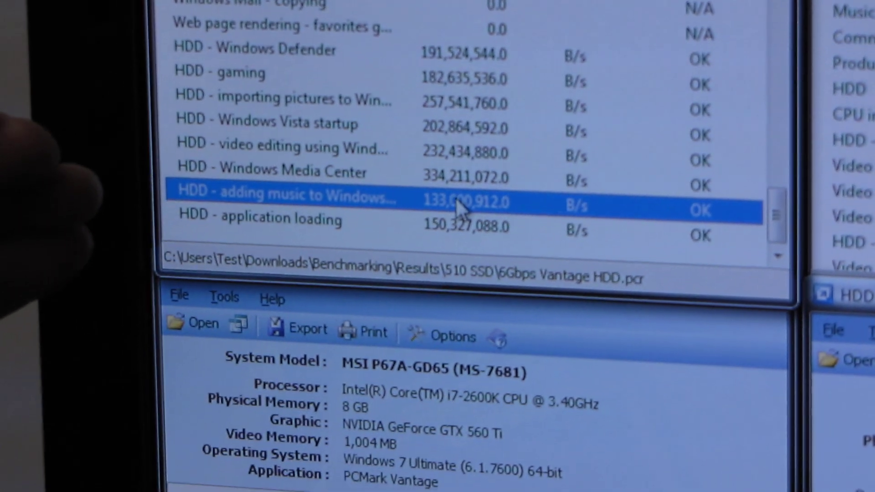
left_click(279, 147)
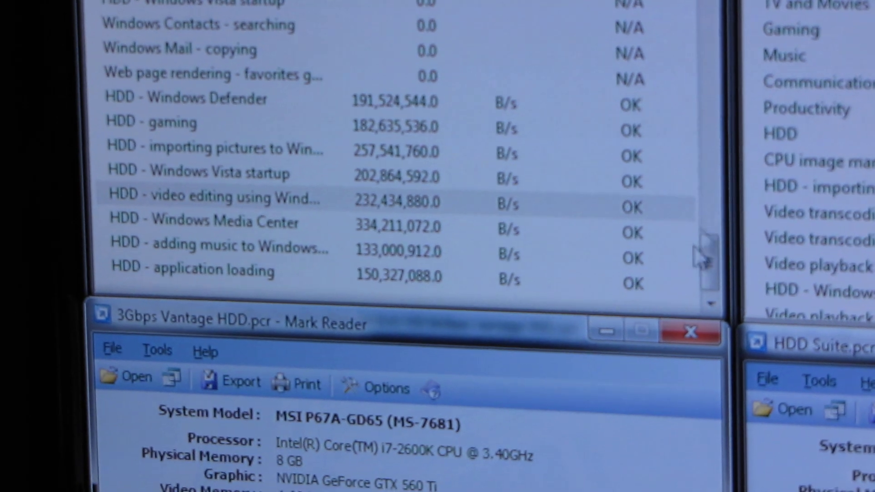
scroll("up", 3)
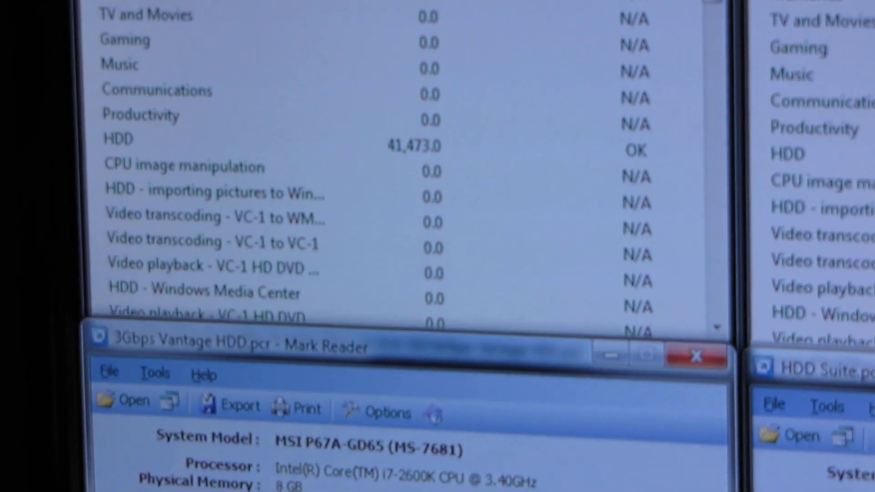
scroll("up", 3)
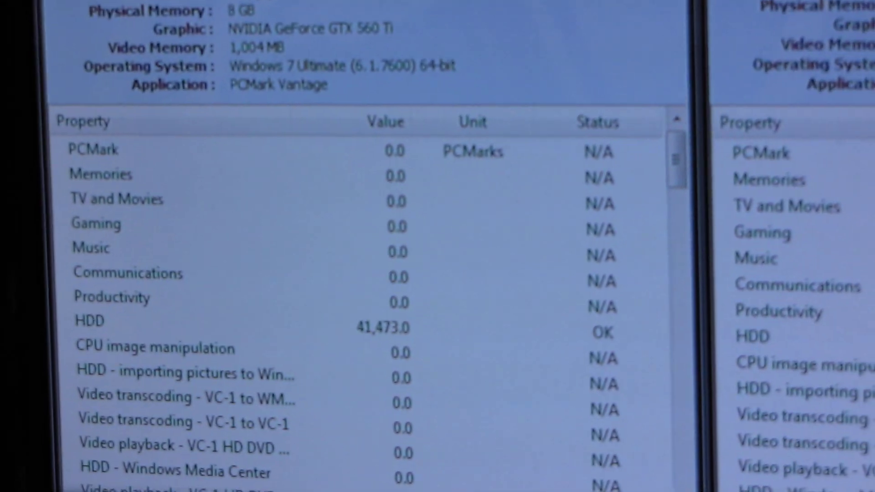
scroll("down", 3)
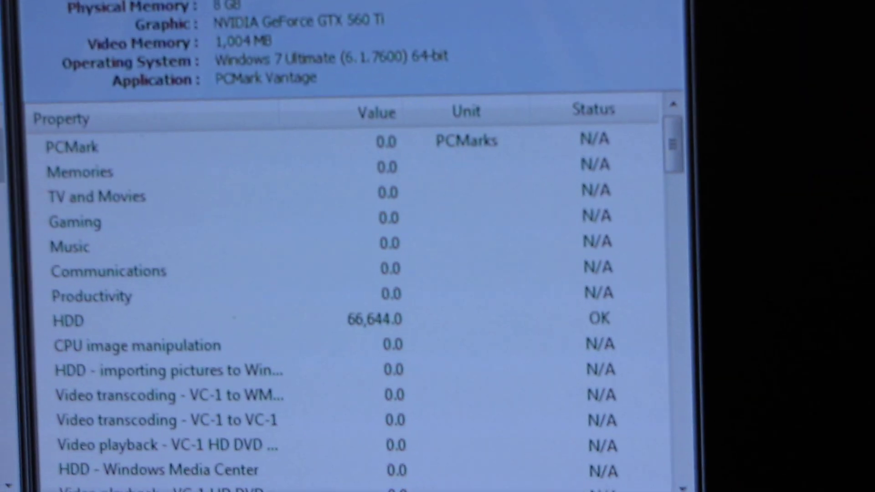
scroll("down", 3)
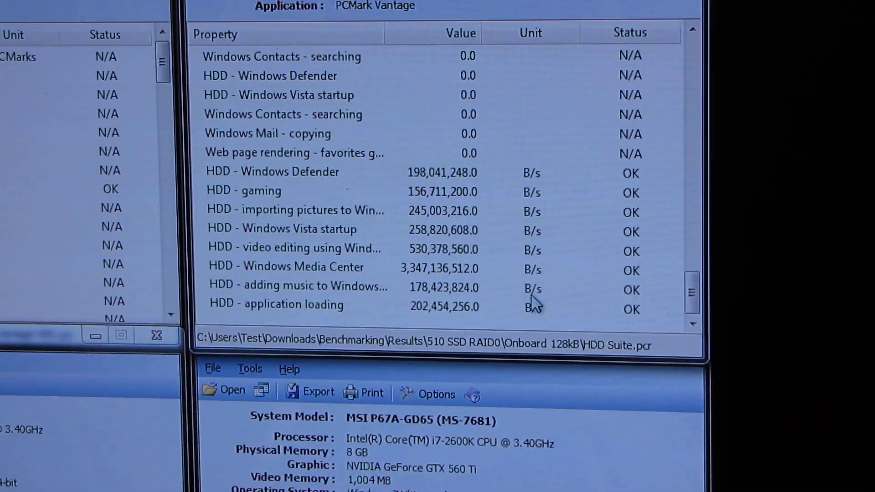
mouse_move(505, 207)
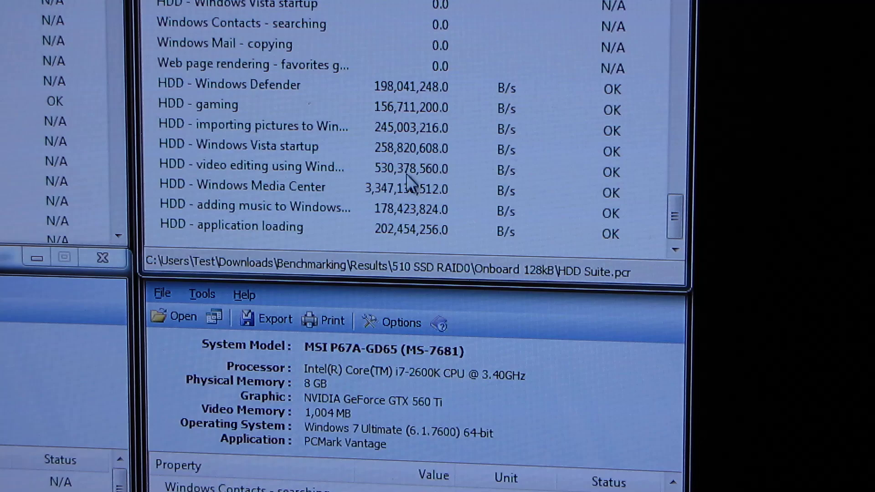
left_click(251, 166)
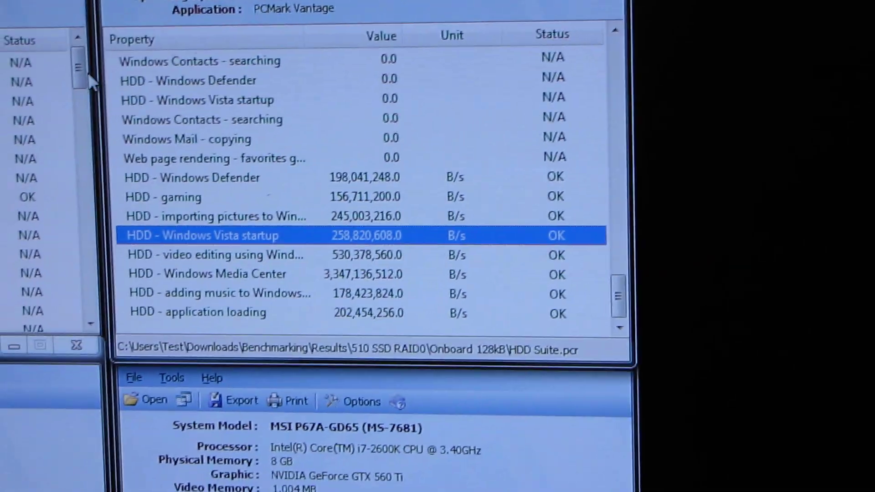
scroll("down", 3)
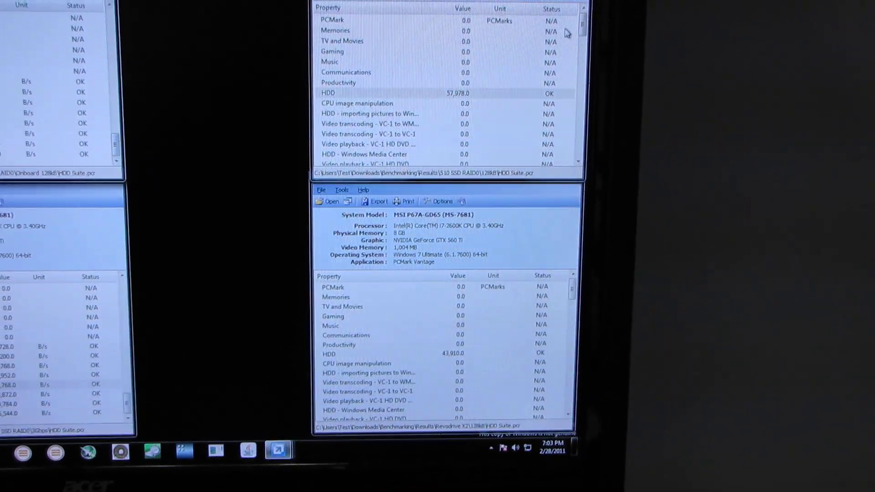
scroll("down", 3)
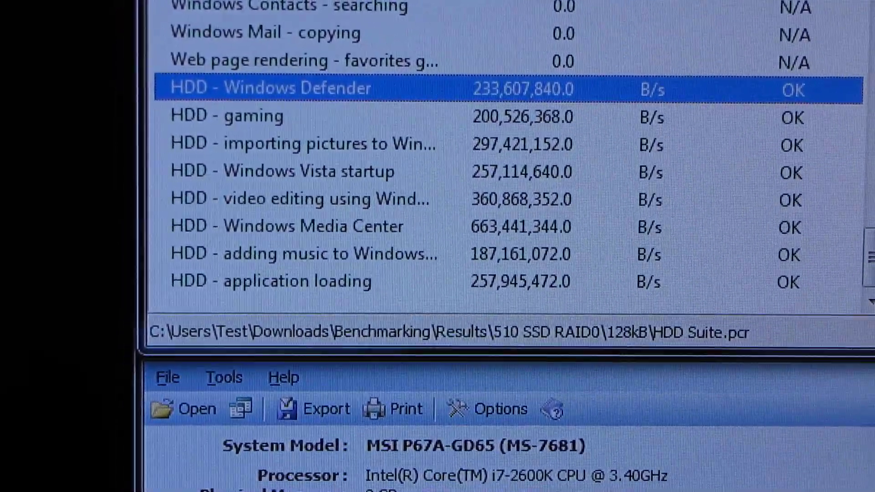
scroll("up", 3)
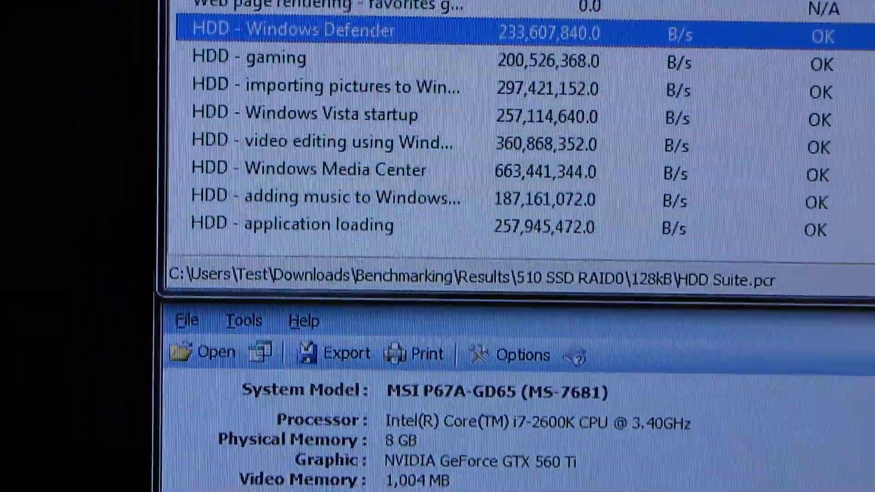
scroll("up", 3)
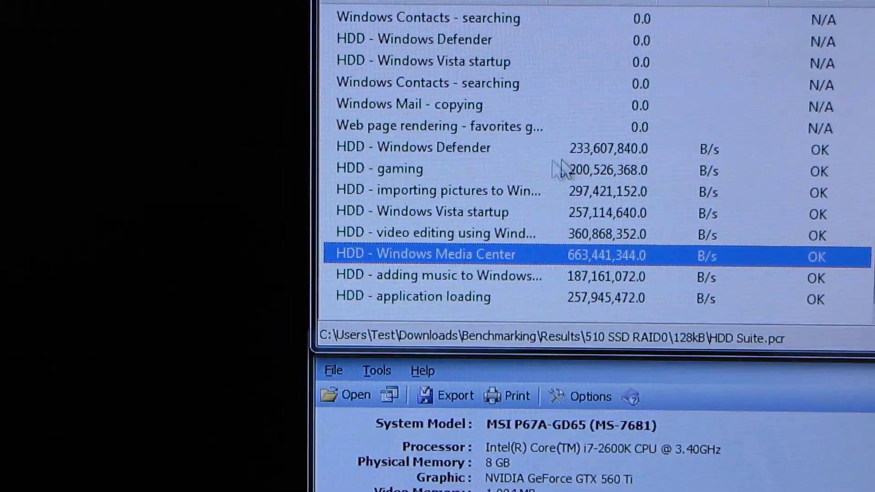
scroll("up", 3)
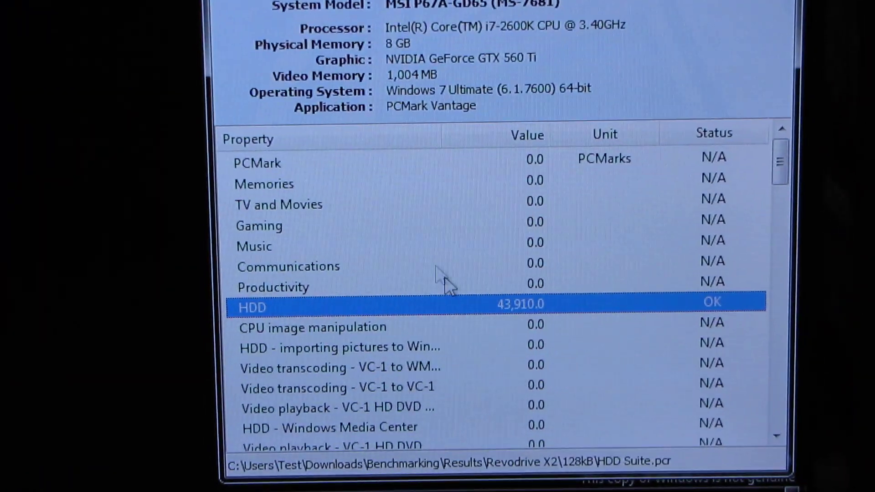
scroll("down", 3)
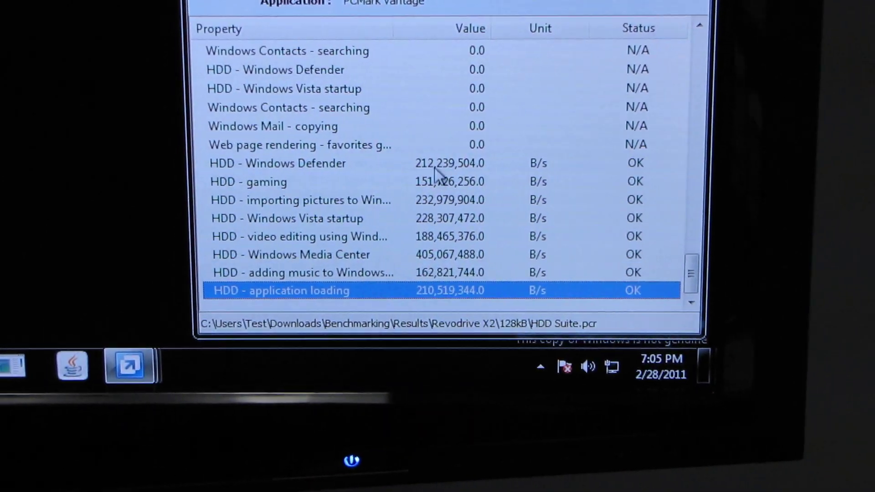
left_click(276, 163)
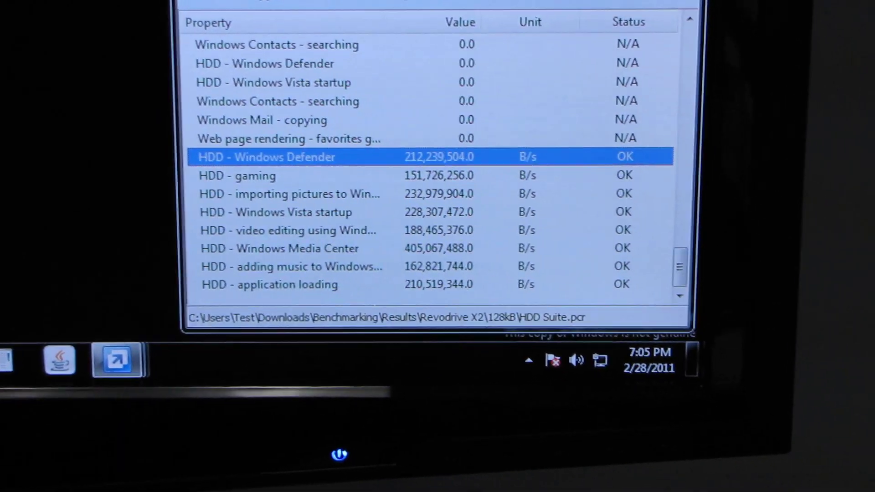